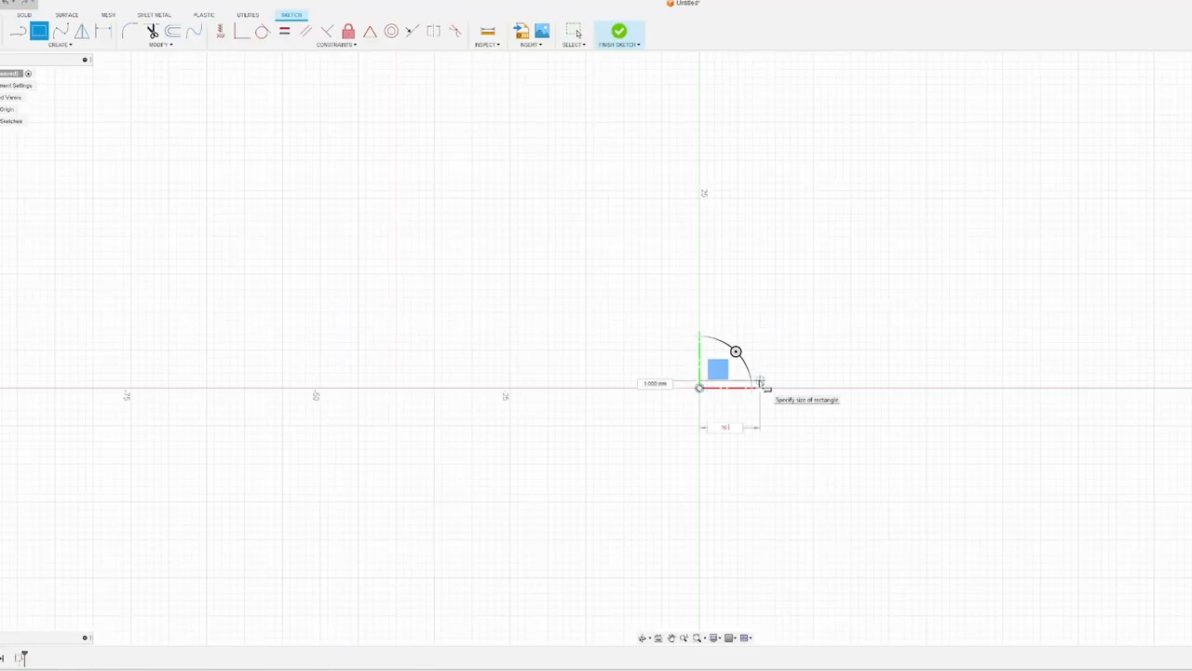
Step: Finish the sketch, leaving the rectangular plate outline with a circle at each end
{"action": "left_click", "coordinate": [618, 30]}
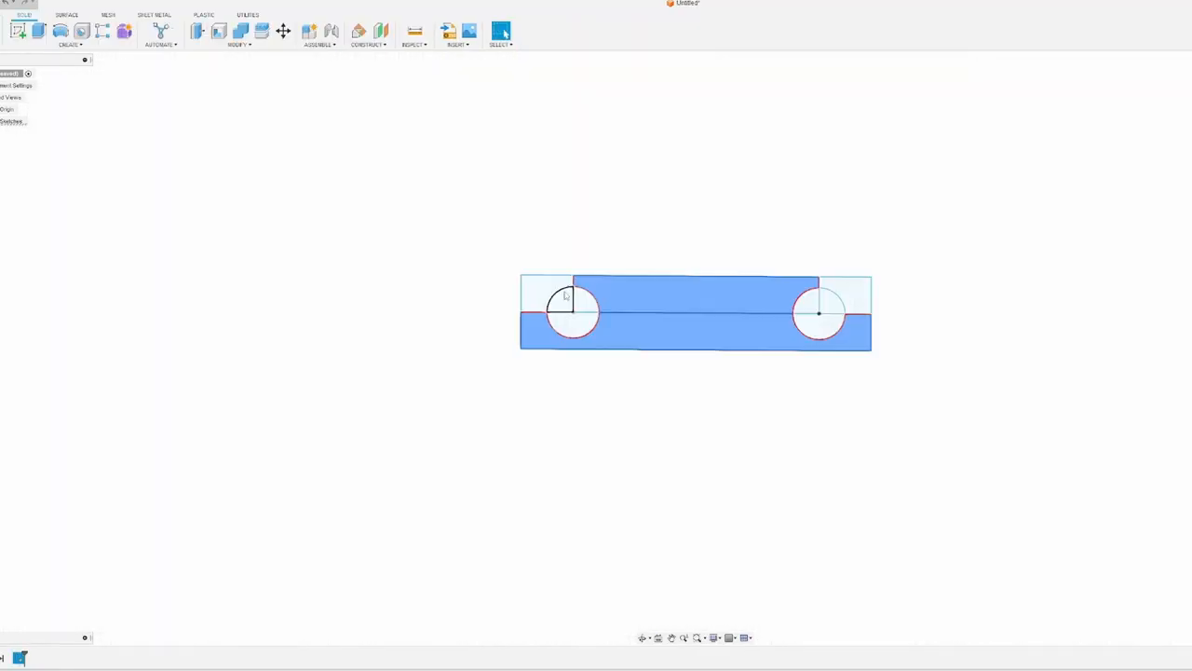